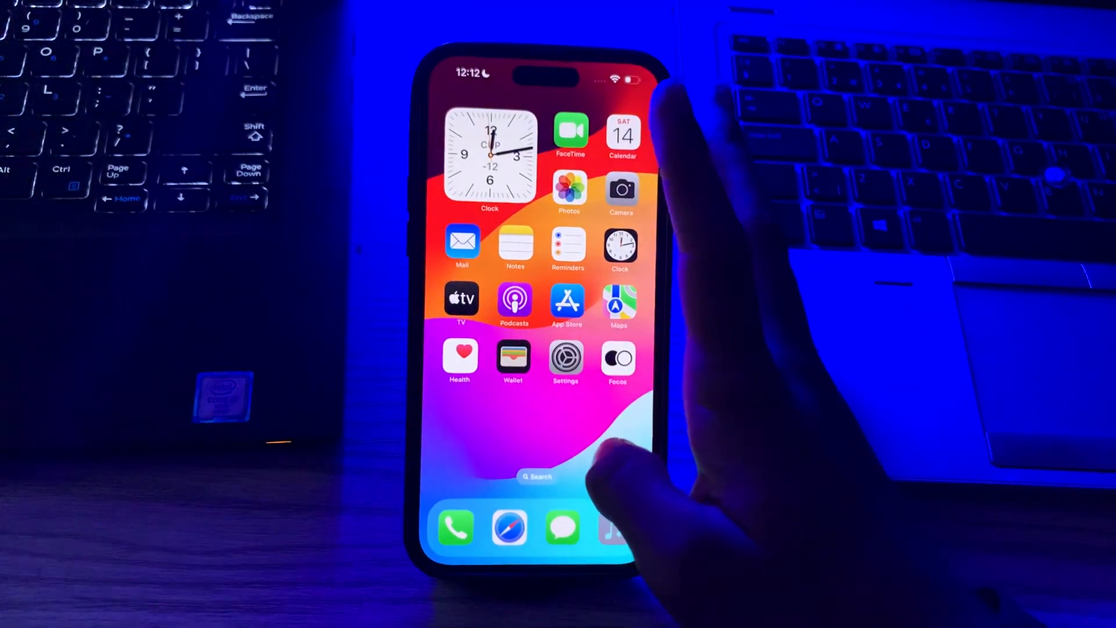
# Step: Swipe to the second Home Screen page with Weather, Shortcuts and Chrome
pyautogui.hscroll(-3)
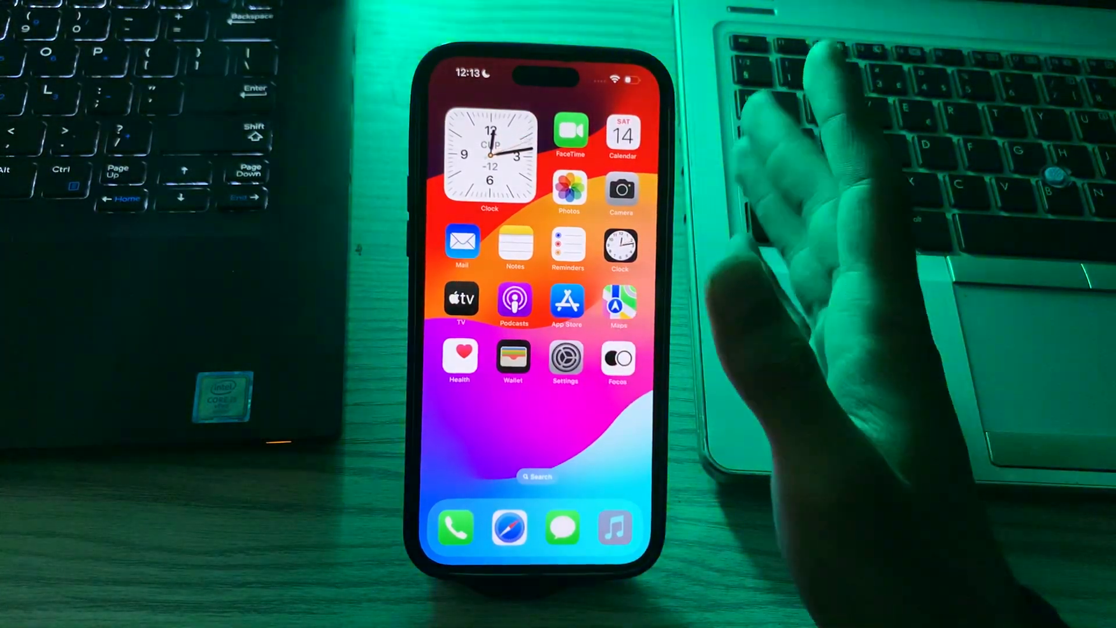
pyautogui.hscroll(-3)
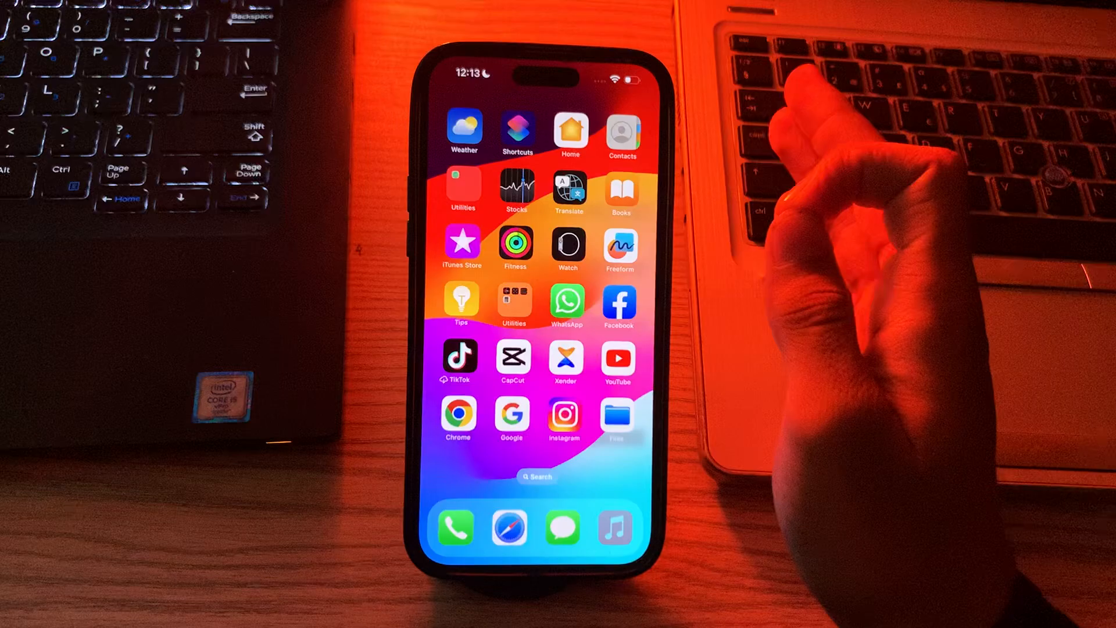
# Step: Search the App Store for 'm', then return to the first Home Screen page
pyautogui.hscroll(-3)
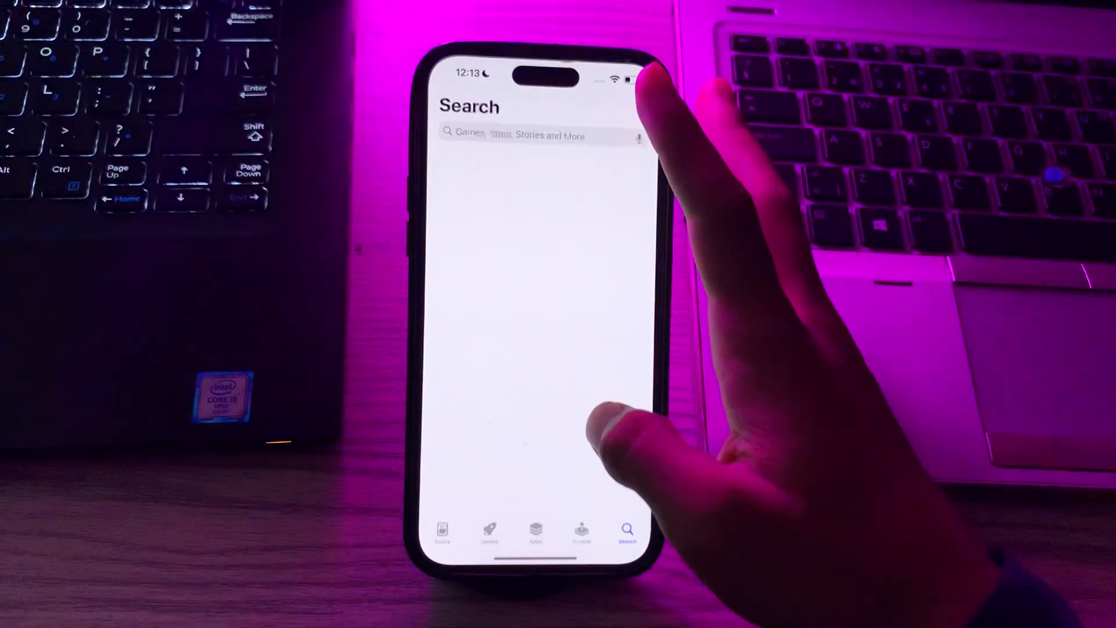
pyautogui.write('m')
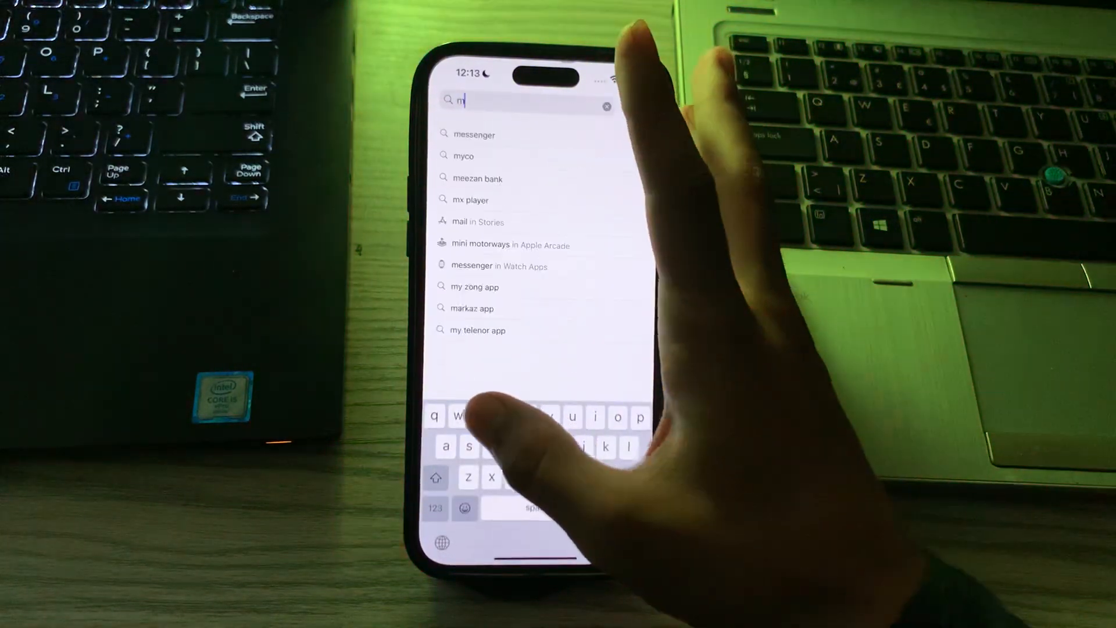
pyautogui.click(474, 135)
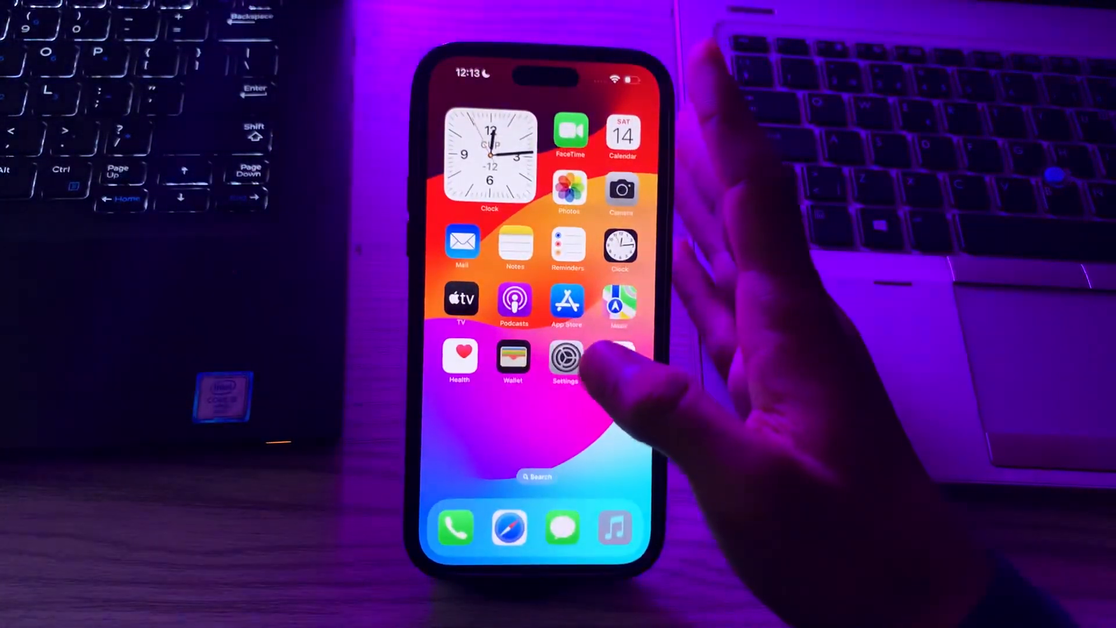
# Step: Move through the Home Screen pages past Messenger and launch the Settings app
pyautogui.hscroll(-3)
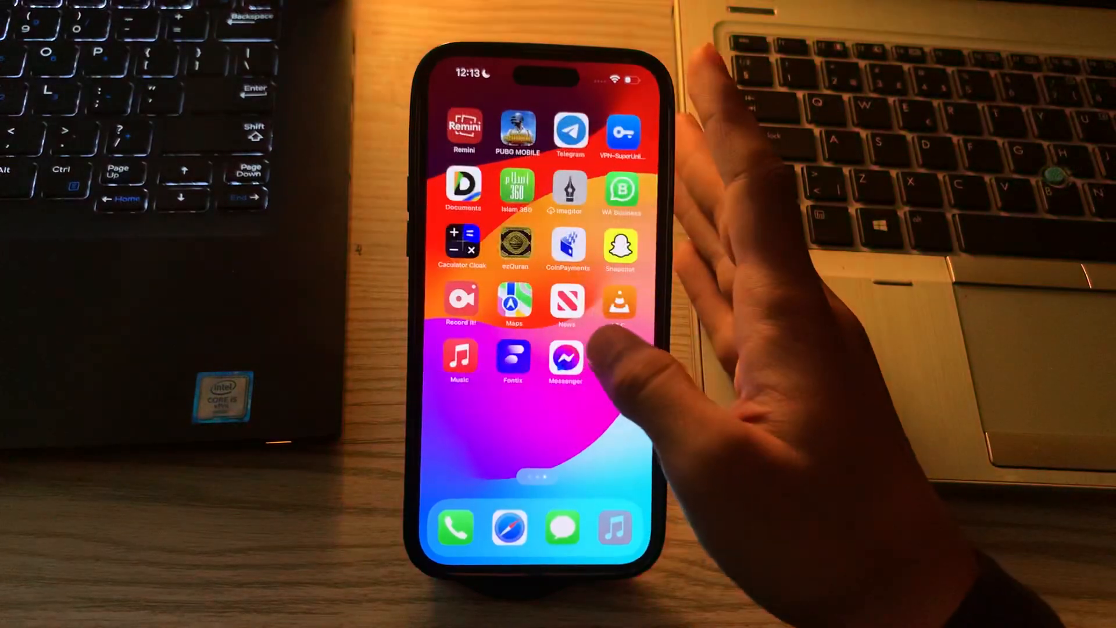
pyautogui.click(567, 360)
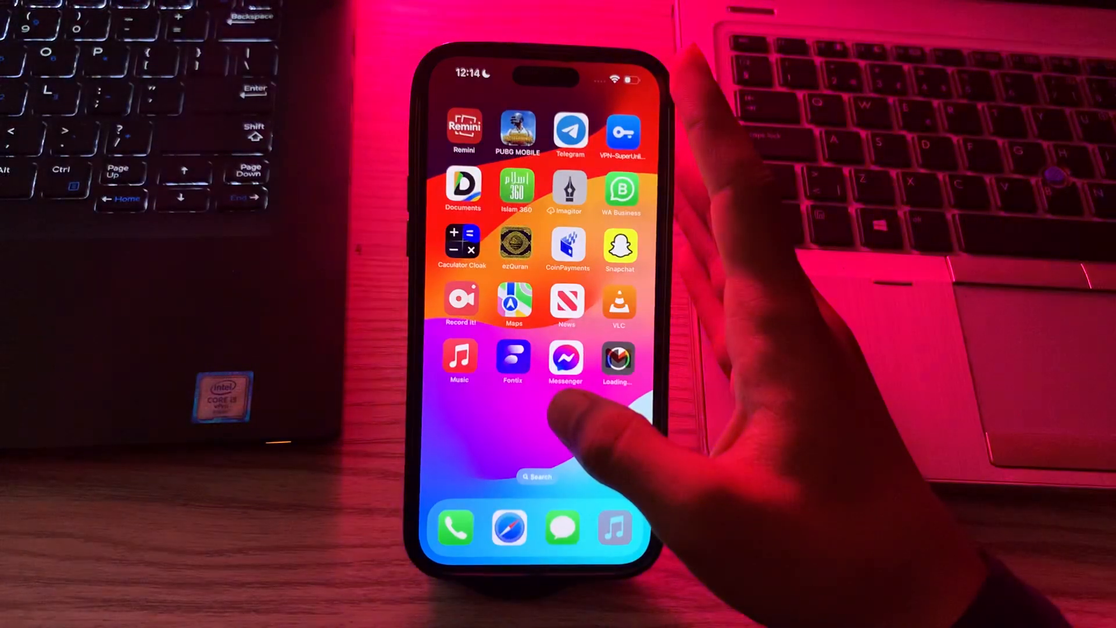
pyautogui.hscroll(-3)
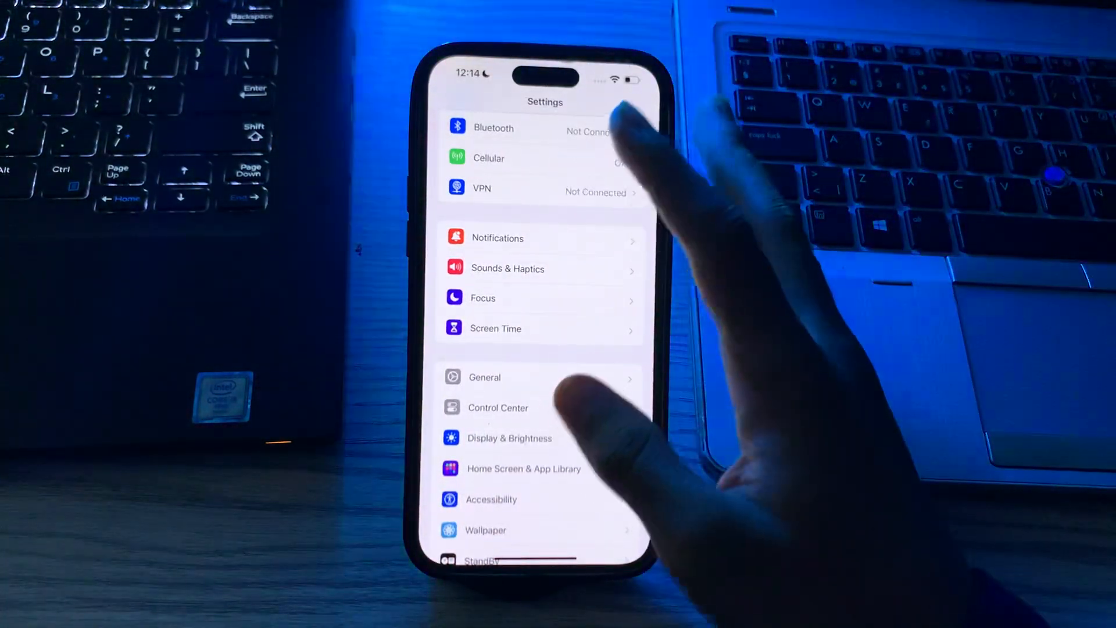
# Step: Enter the General section listing About, Software Update, AirDrop and iPhone Storage
pyautogui.click(484, 377)
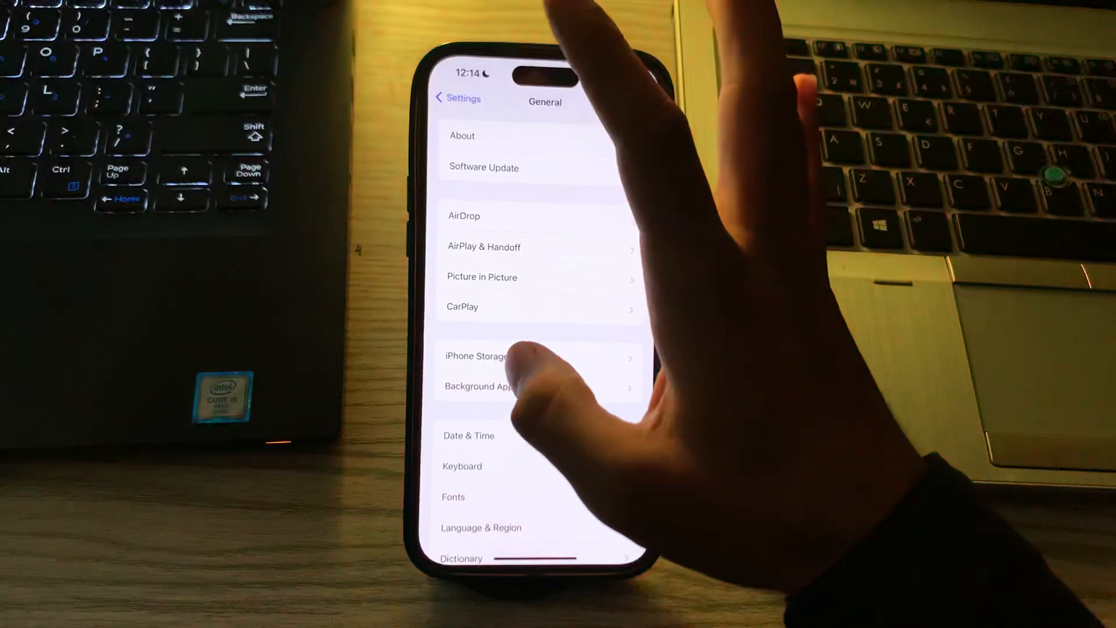
# Step: View Messenger's usage under iPhone Storage, then go back to the main Settings list
pyautogui.click(474, 356)
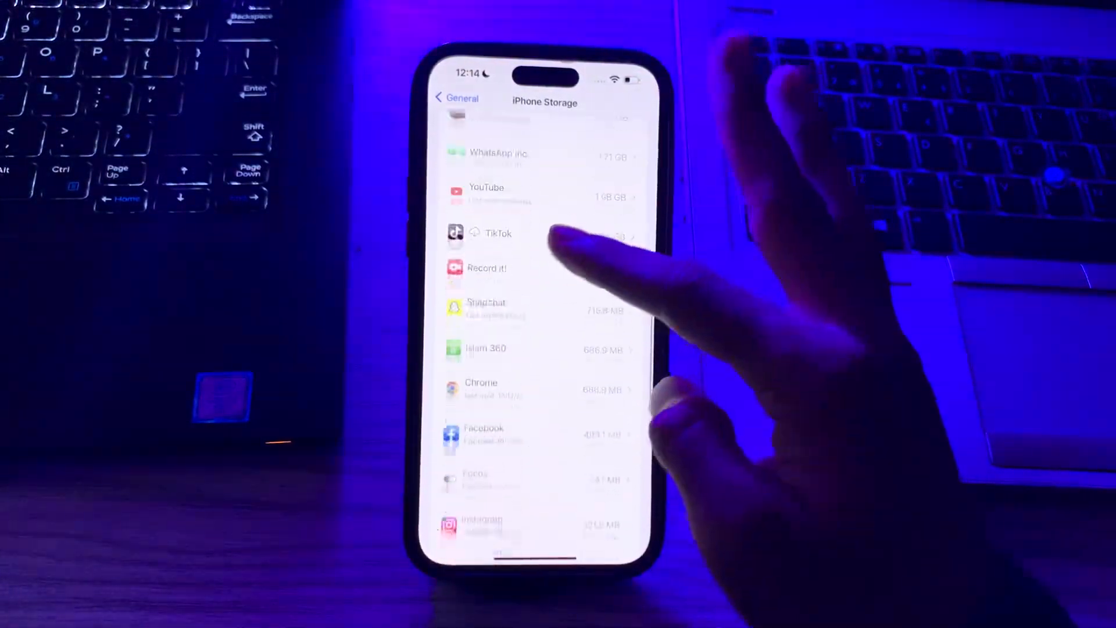
pyautogui.scroll(-3)
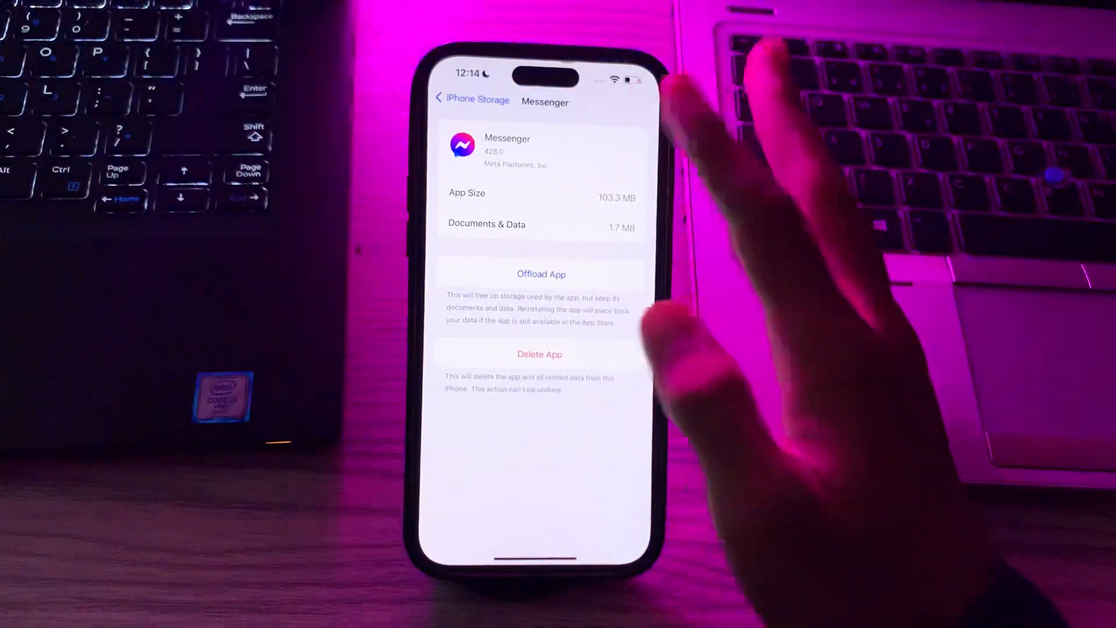
pyautogui.click(456, 98)
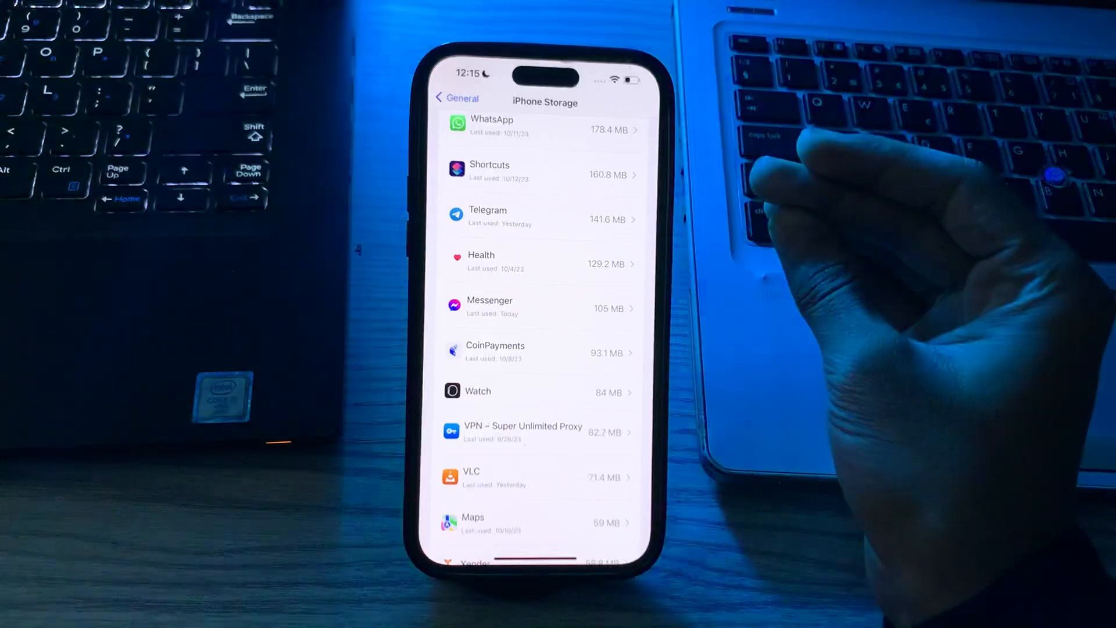
pyautogui.click(456, 97)
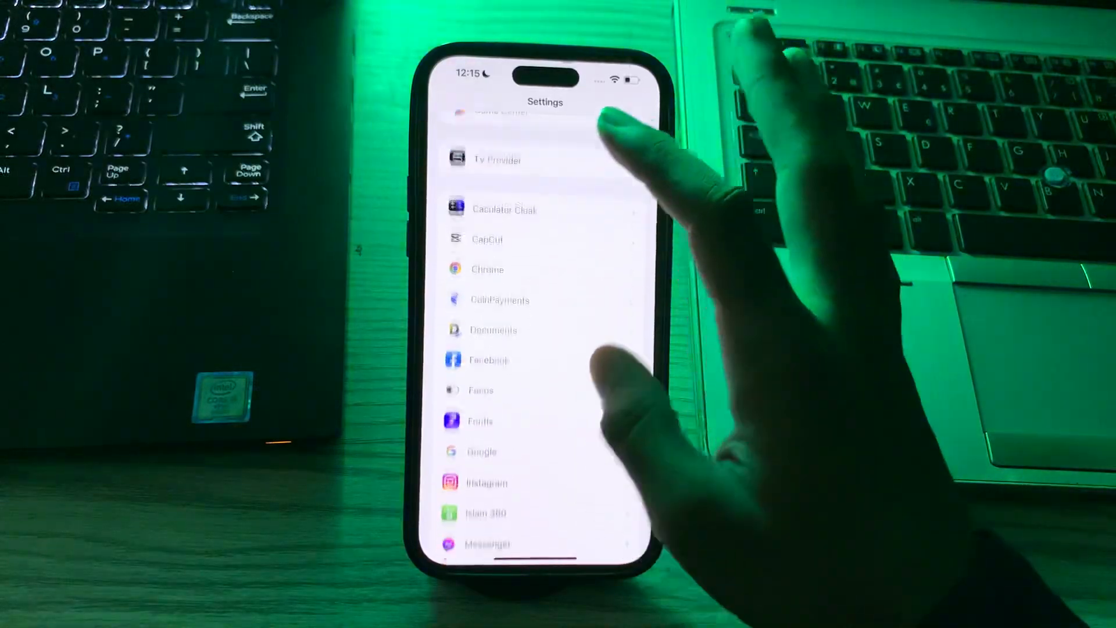
pyautogui.scroll(-3)
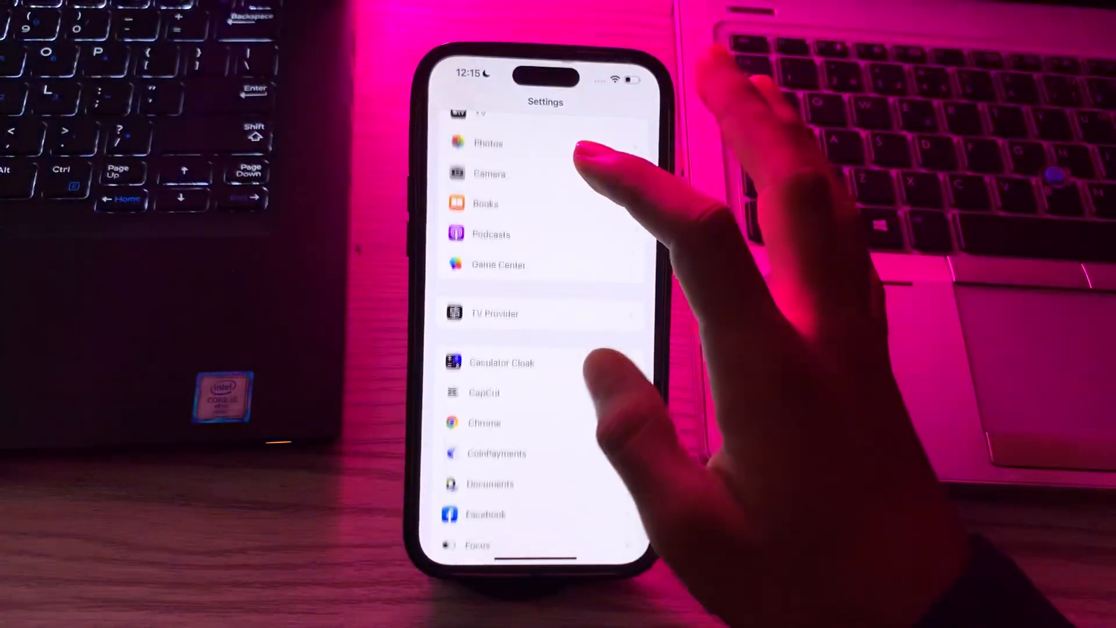
pyautogui.scroll(-3)
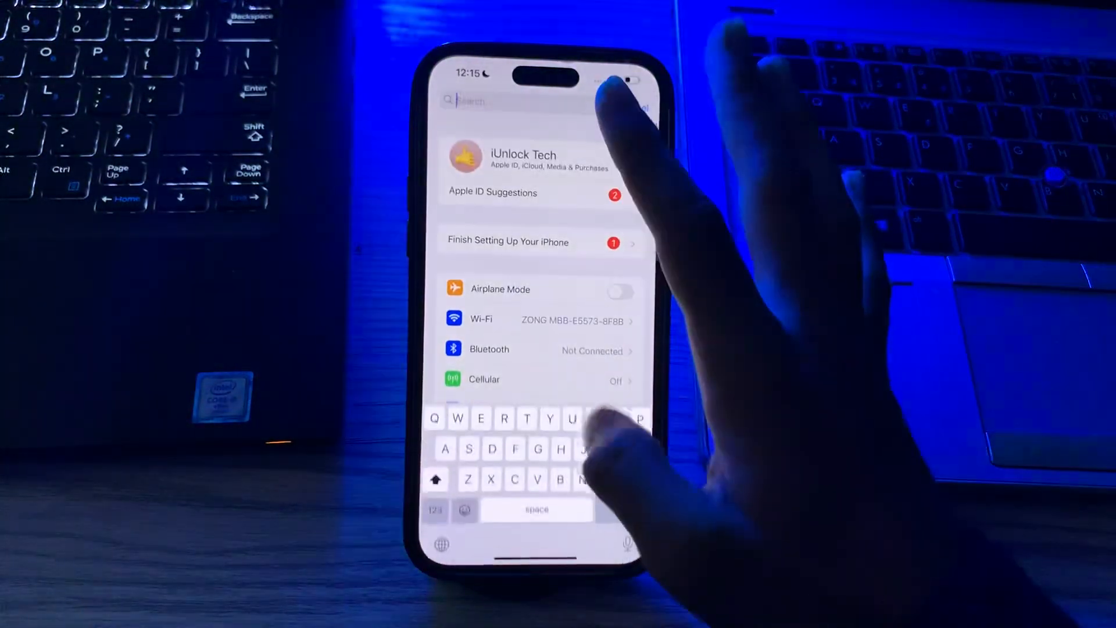
pyautogui.write('Mess')
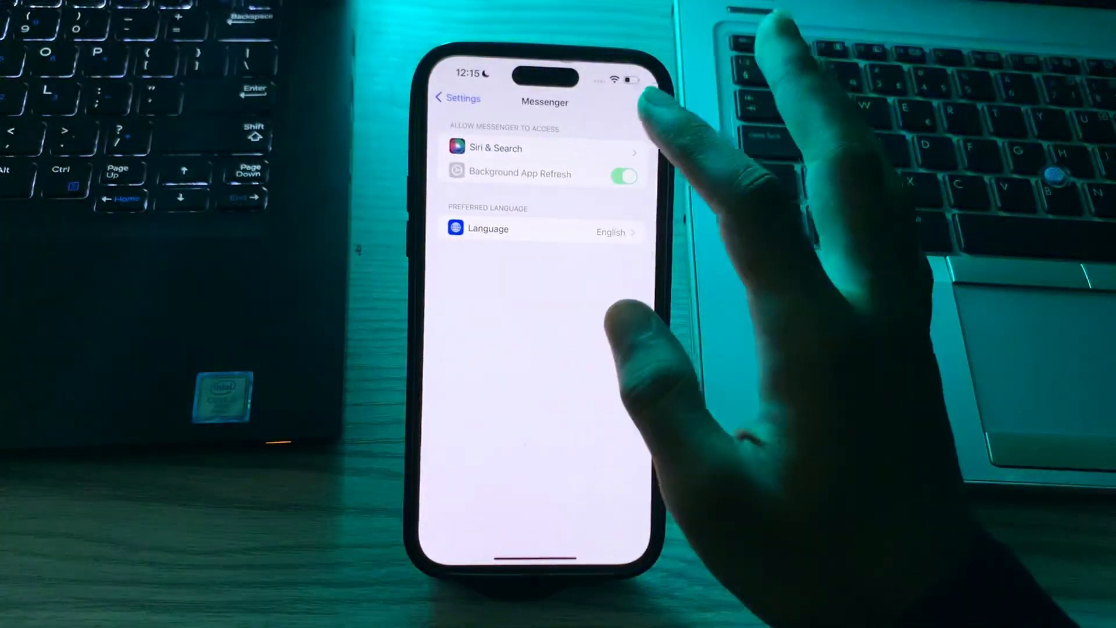
pyautogui.click(499, 229)
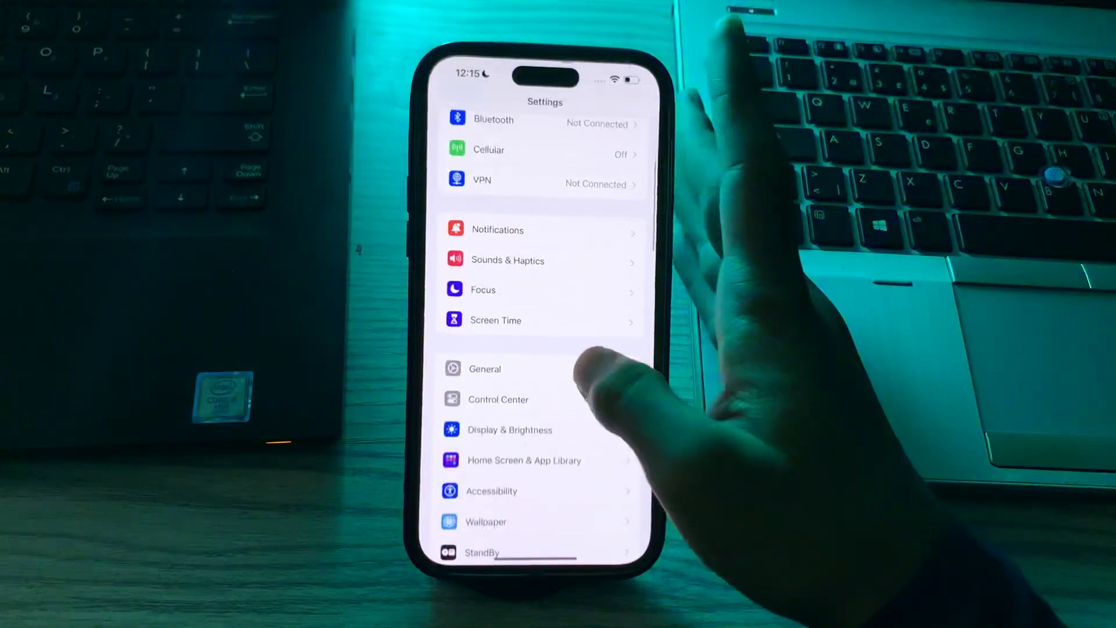
# Step: Choose Reset Network Settings under General > Transfer or Reset iPhone, reaching the passcode prompt
pyautogui.click(484, 368)
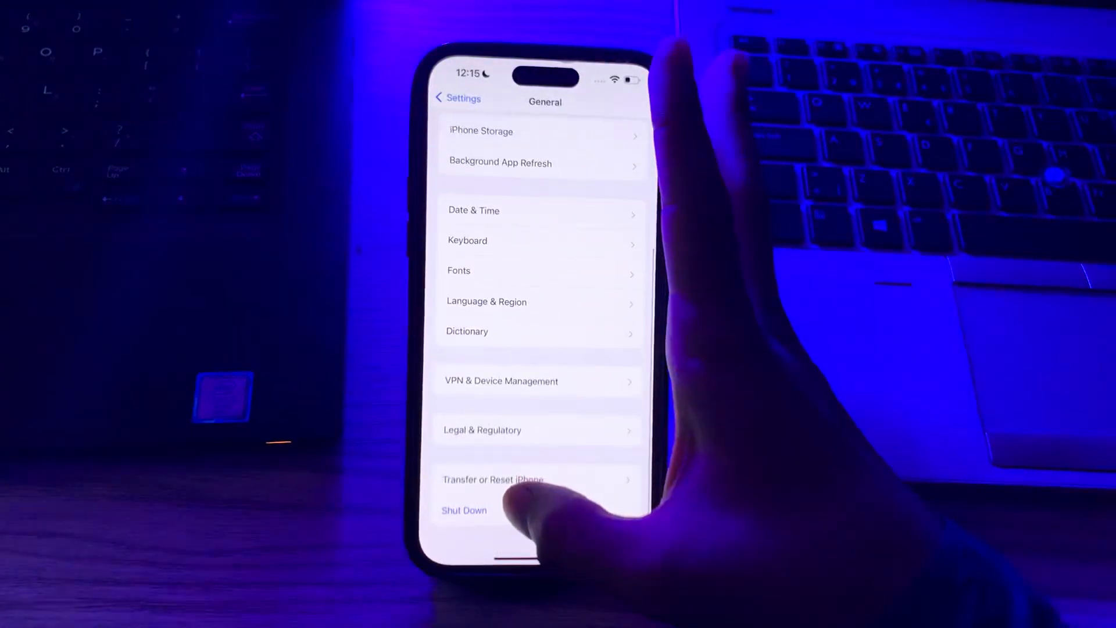
pyautogui.click(492, 479)
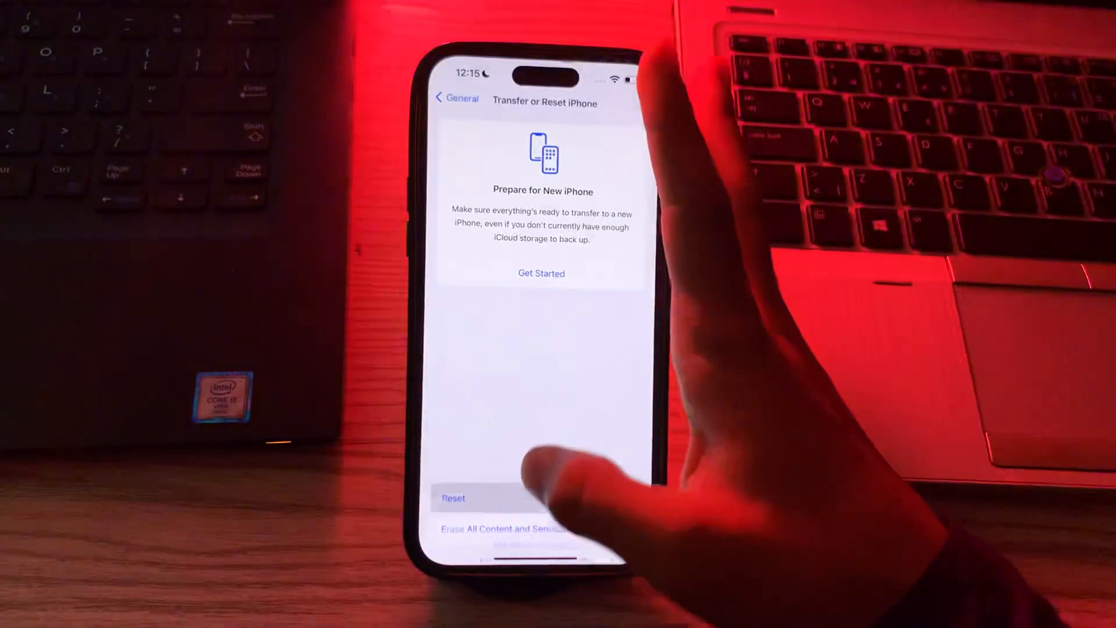
pyautogui.click(514, 528)
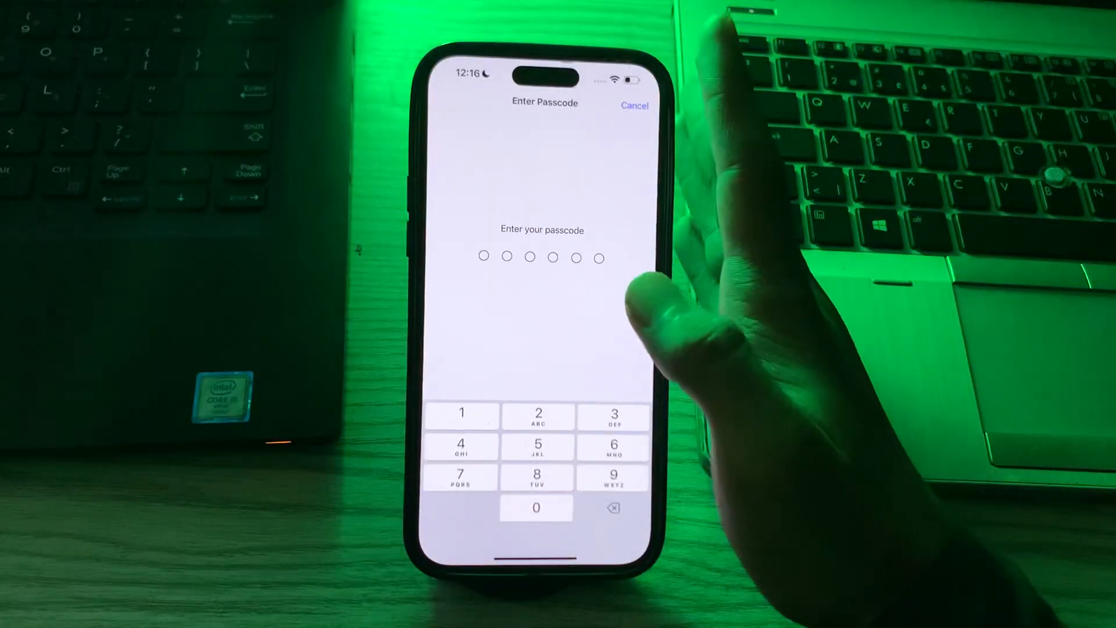